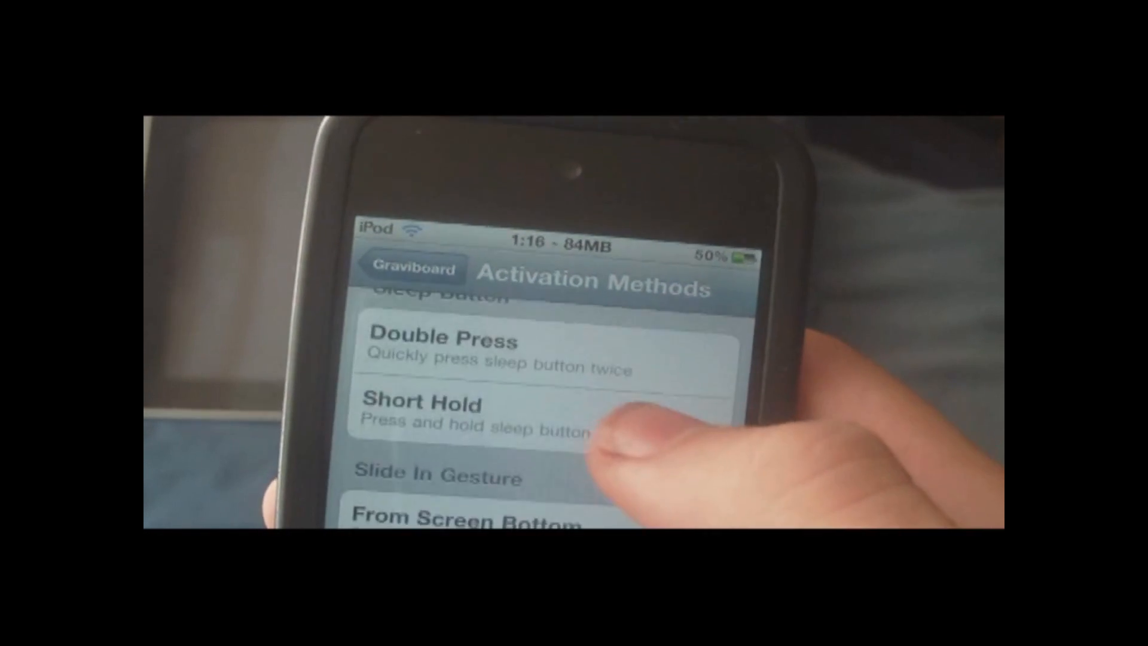
Return from Activation Methods to the main Graviboard preferences showing launching, HUD and gravity options
left_click(410, 268)
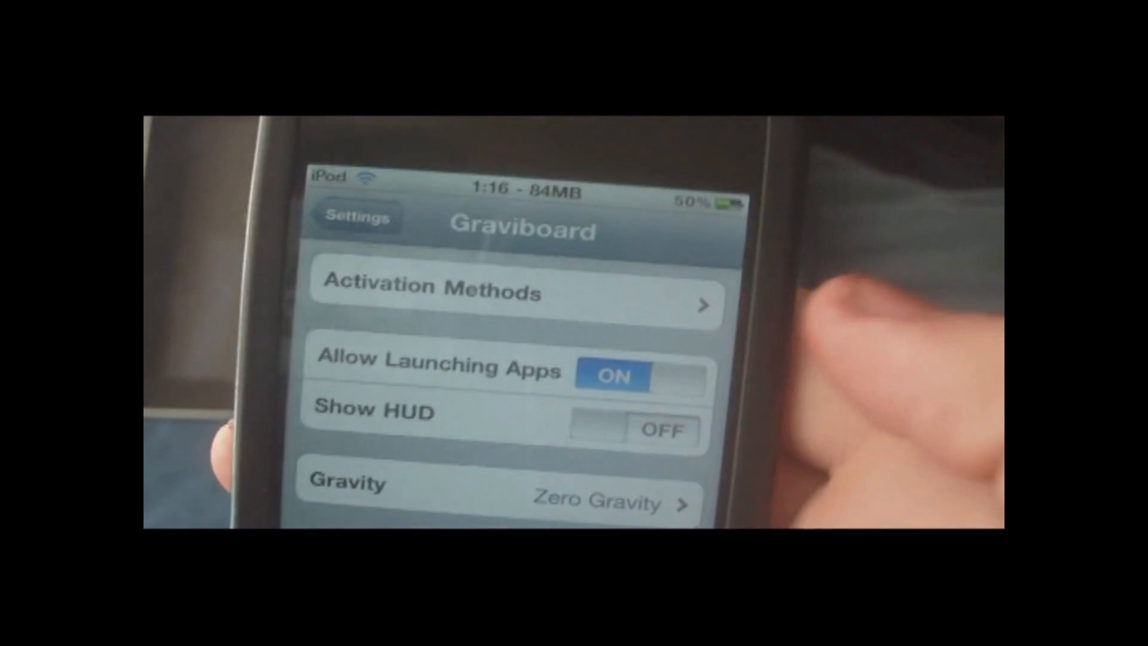